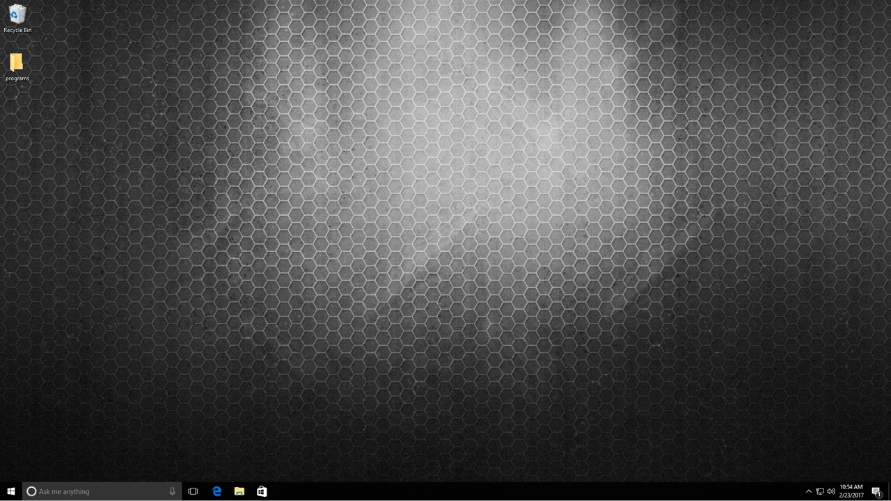
{"action": "mouse_move", "coordinate": [225, 484]}
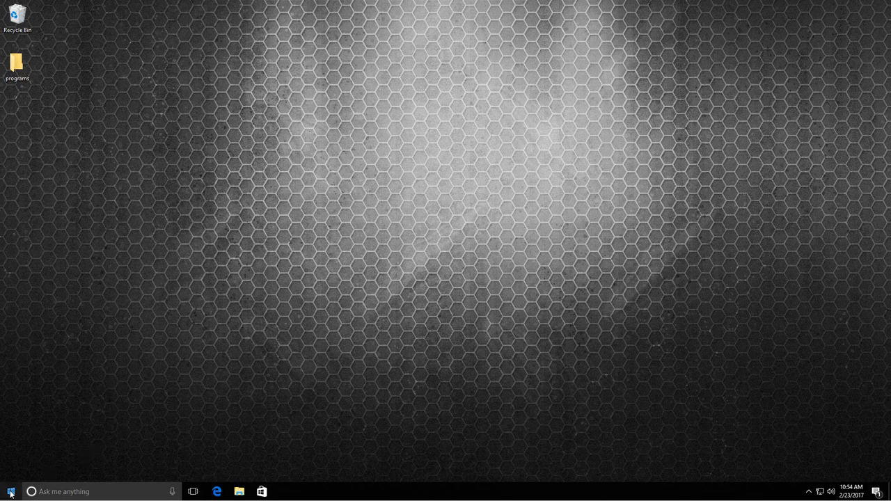
- Search the Start menu for 'cmd' so Command Prompt appears as best match
{"action": "left_click", "coordinate": [9, 491]}
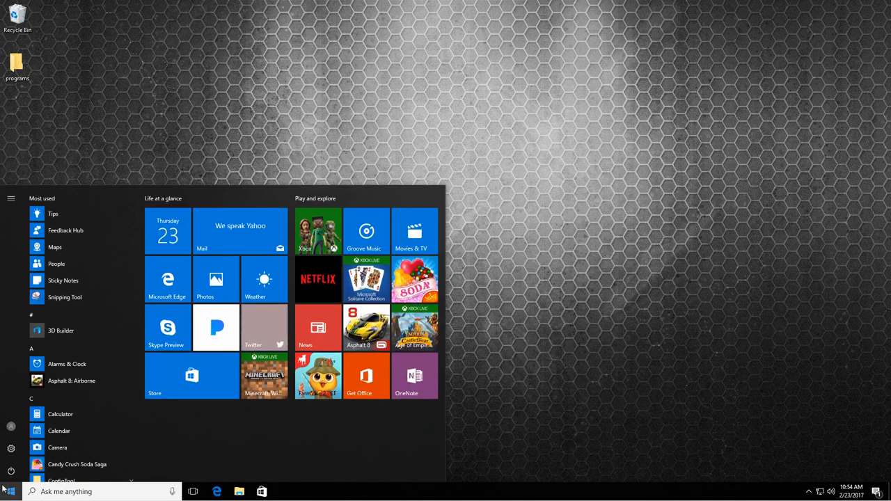
{"action": "type", "text": "cm"}
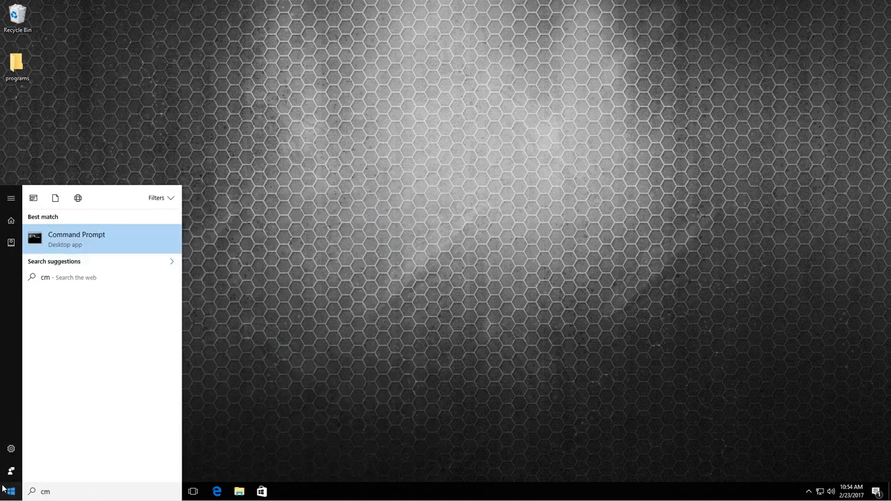
{"action": "type", "text": "d"}
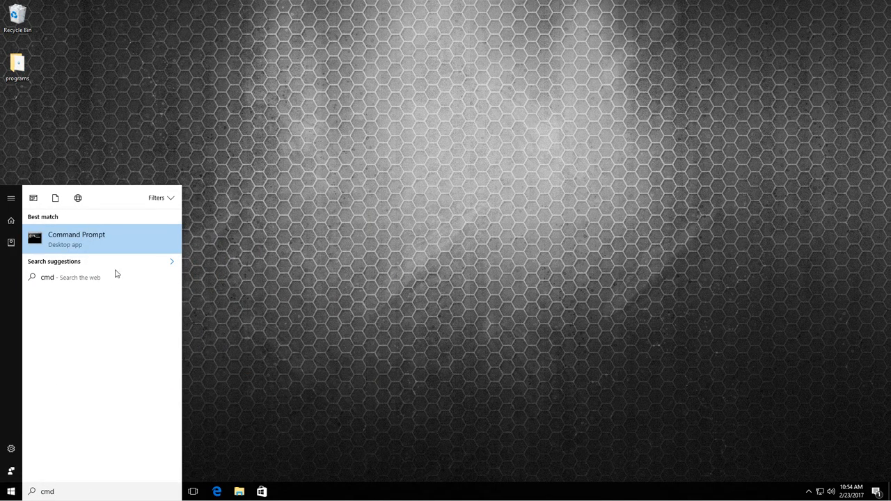
{"action": "mouse_move", "coordinate": [100, 245]}
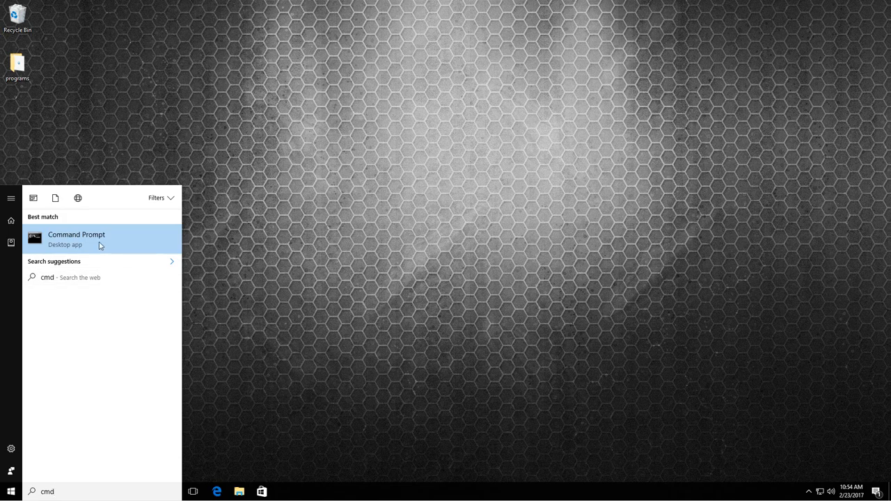
- Launch Command Prompt and ping 192.168.1.144, getting Destination host unreachable replies
{"action": "left_click", "coordinate": [75, 240]}
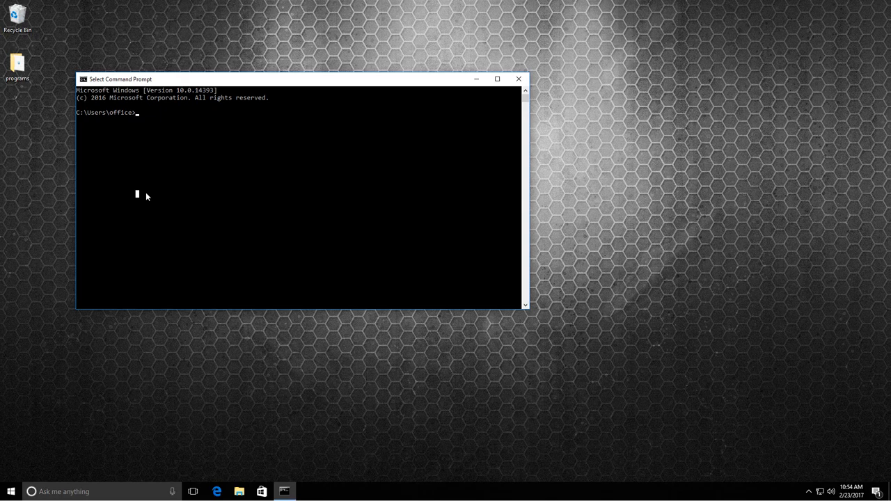
{"action": "type", "text": "pin"}
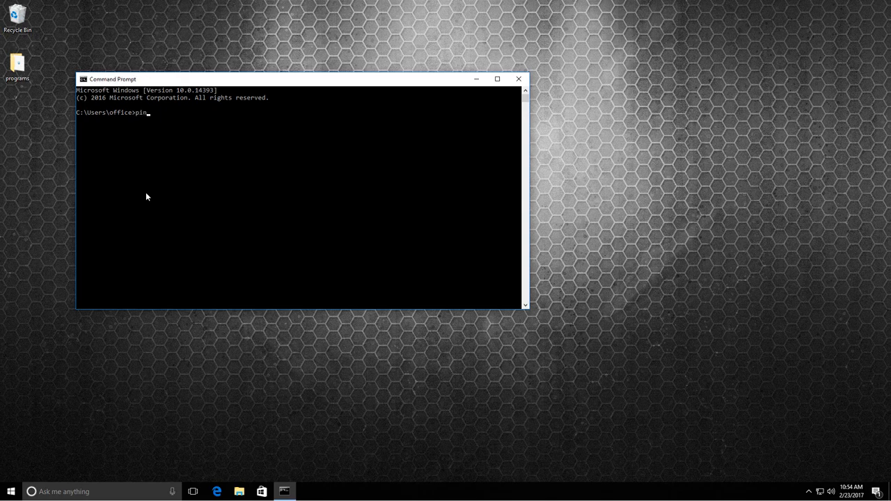
{"action": "type", "text": "g"}
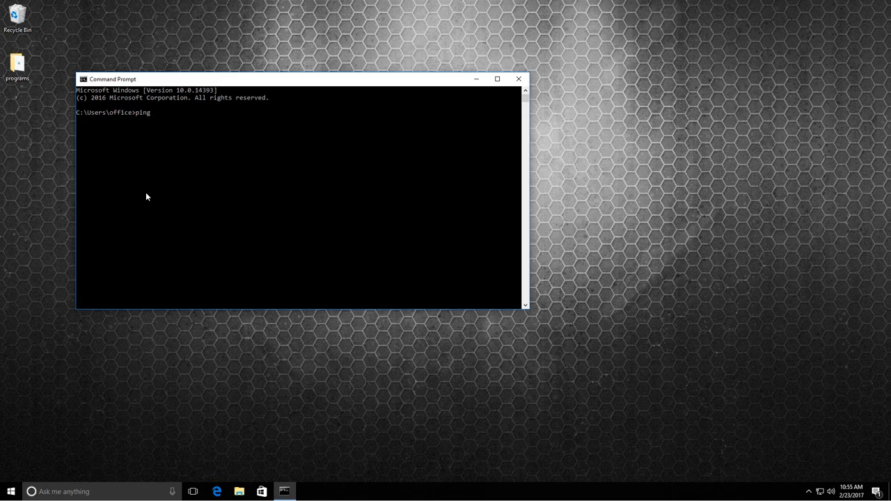
{"action": "type", "text": "192."}
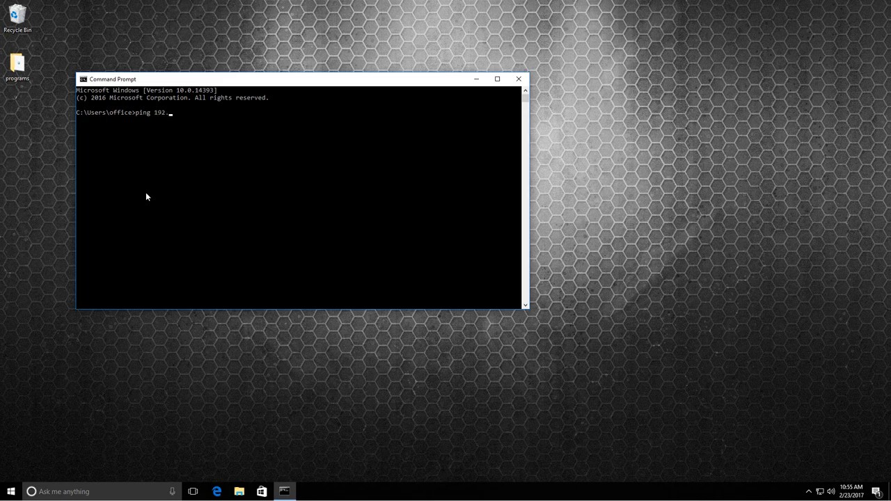
{"action": "type", "text": ".168.1.144"}
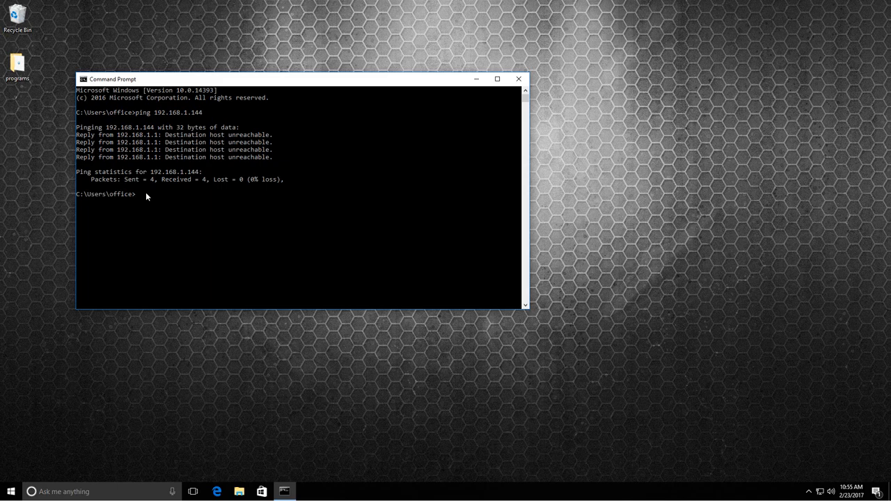
- Ping 192.168.1.46, receiving four replies with bytes=32, time<1ms, TTL=128
{"action": "type", "text": "ping"}
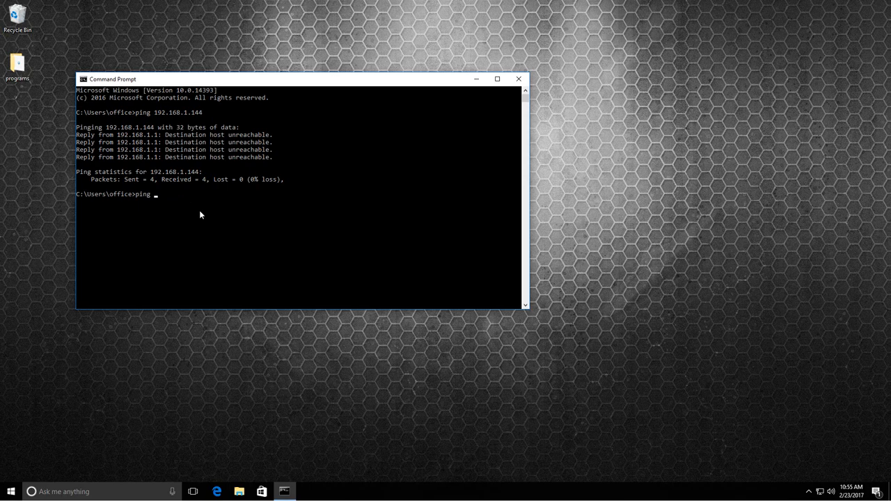
{"action": "type", "text": "1"}
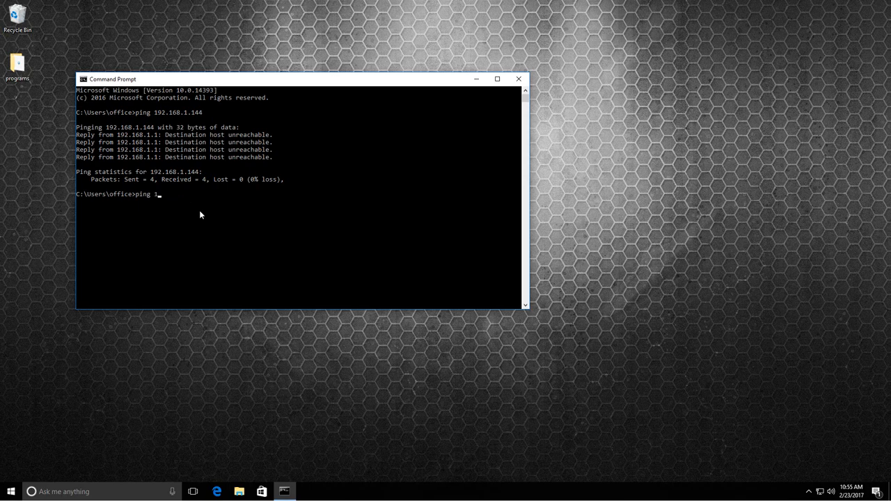
{"action": "type", "text": "92.168.1.46"}
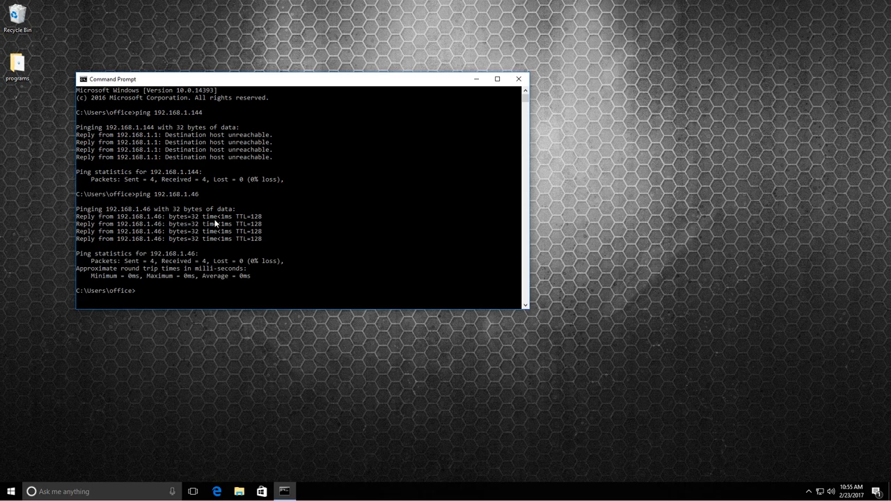
{"action": "mouse_move", "coordinate": [230, 224]}
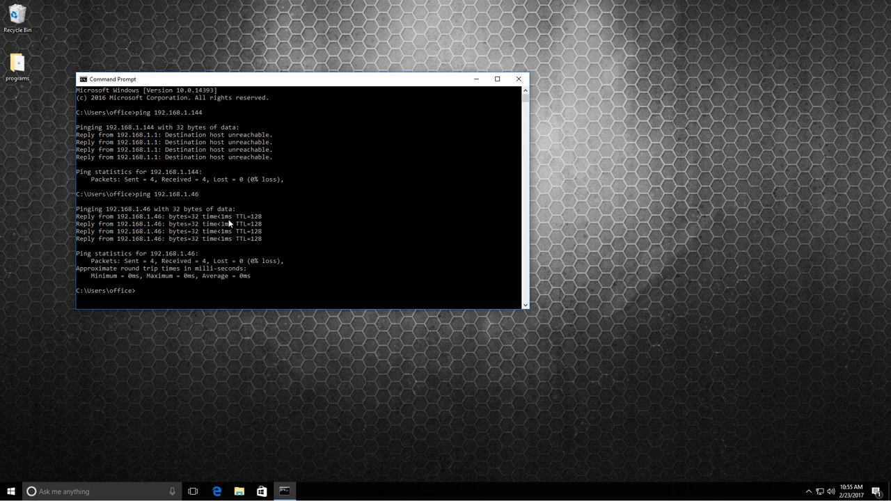
{"action": "mouse_move", "coordinate": [175, 286]}
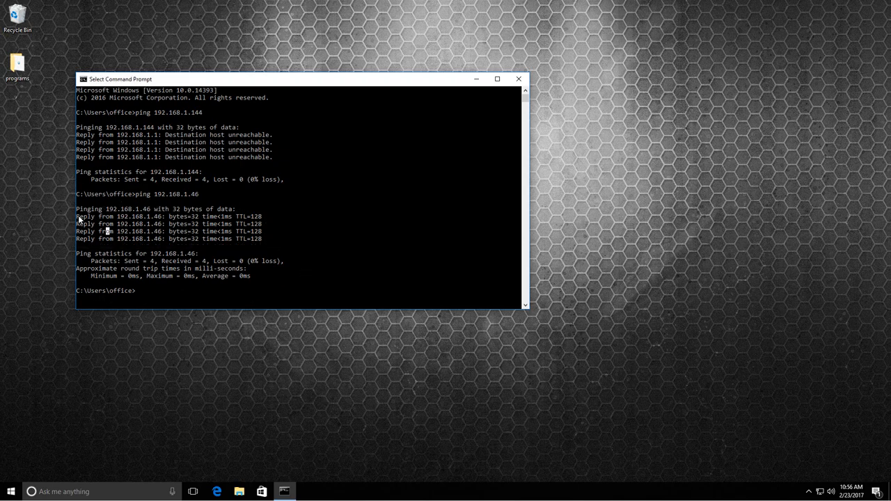
- Highlight the four successful reply lines from the 192.168.1.46 ping
{"action": "left_click_drag", "start_coordinate": [77, 216], "coordinate": [263, 239]}
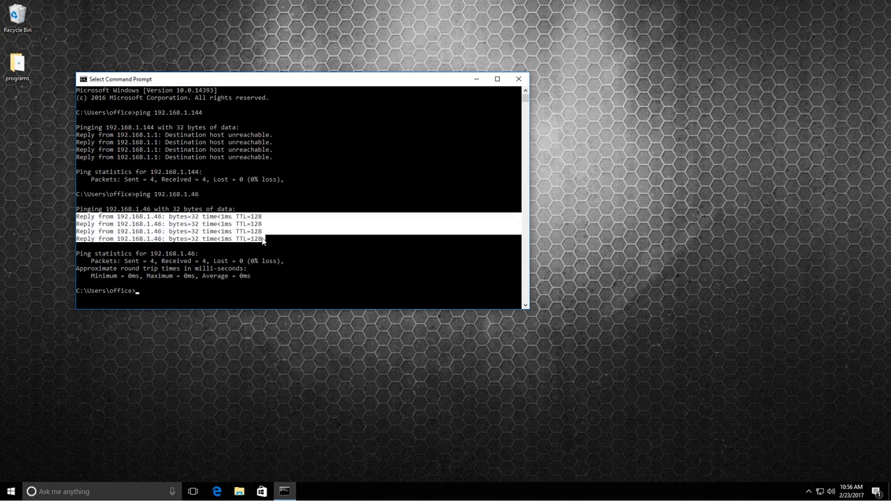
{"action": "mouse_move", "coordinate": [265, 184]}
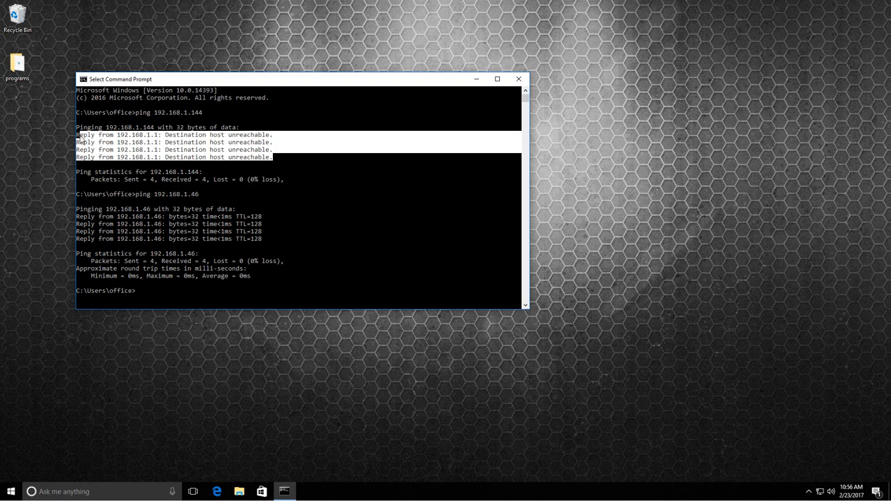
{"action": "mouse_move", "coordinate": [245, 145]}
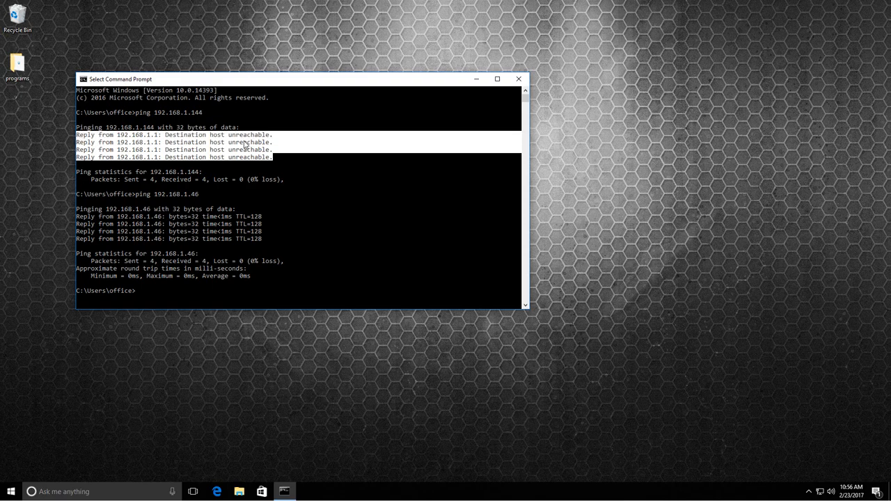